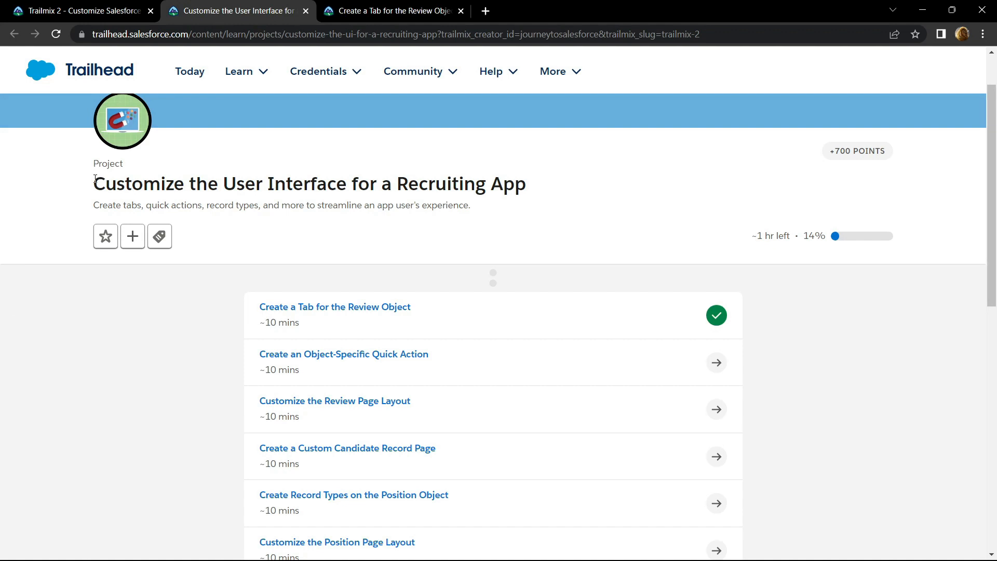
Go to the 'Create a Tab for the Review Object' step and launch its hands-on playground org.
left_click_drag(95, 183, 452, 183)
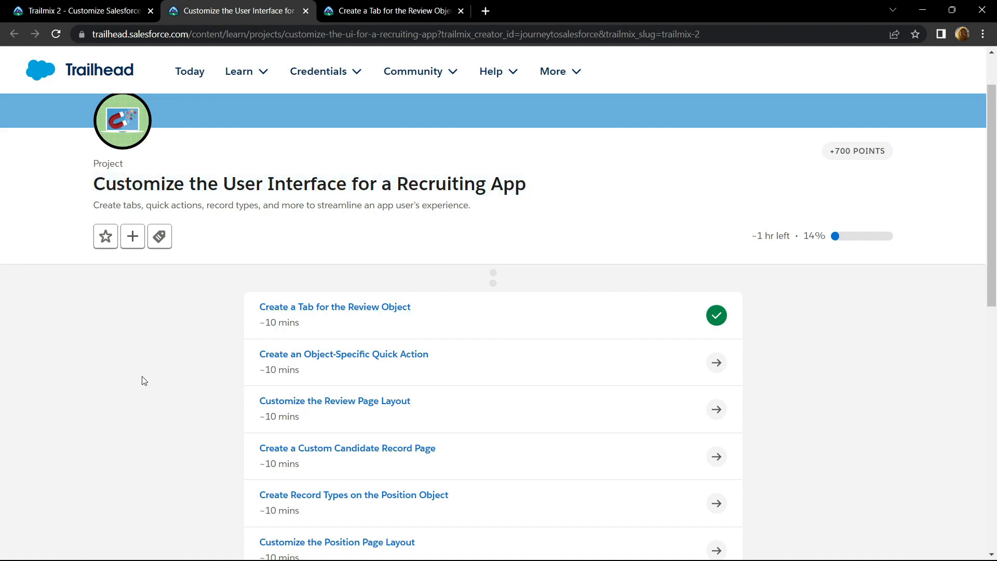
mouse_move(283, 315)
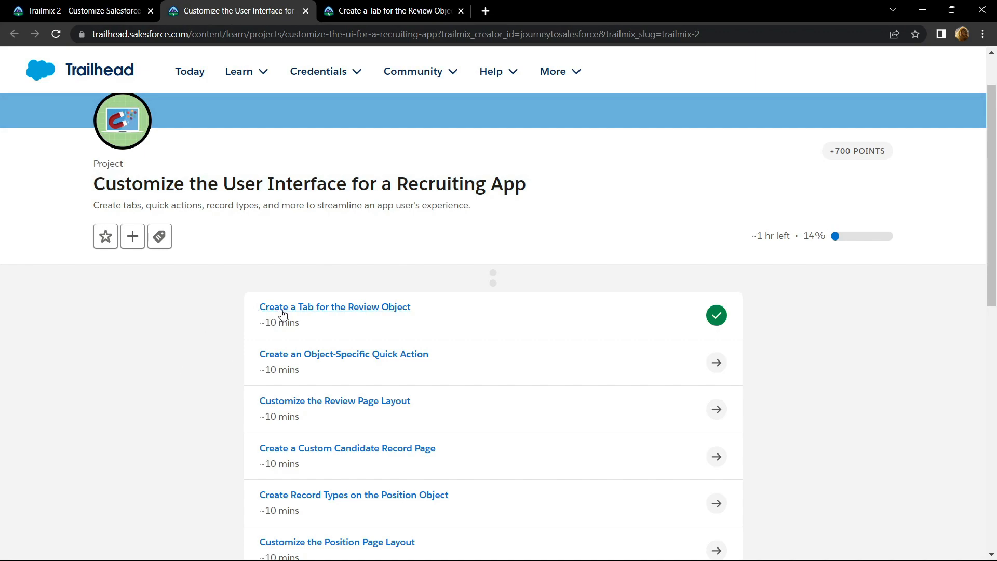
left_click(335, 307)
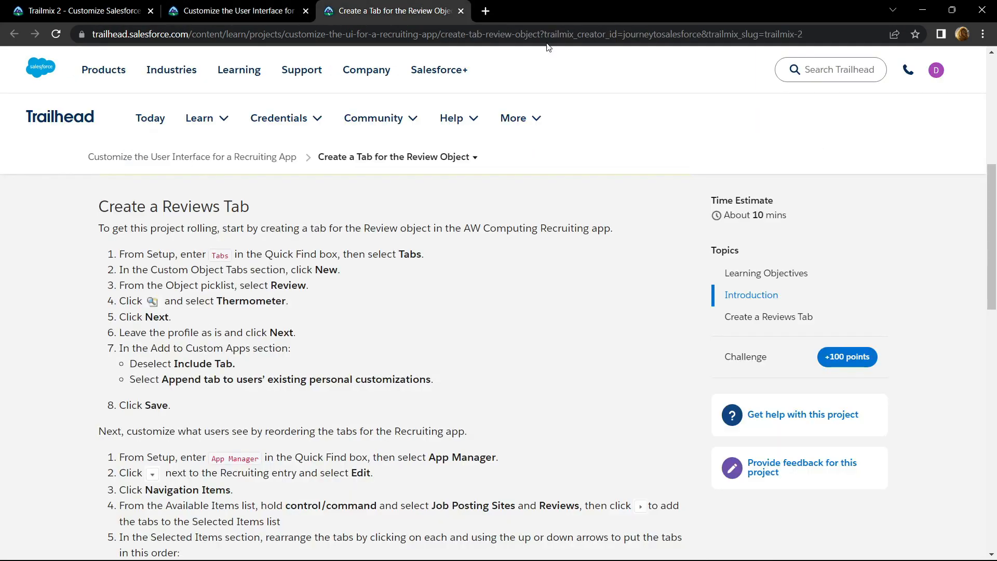
scroll("down", 3)
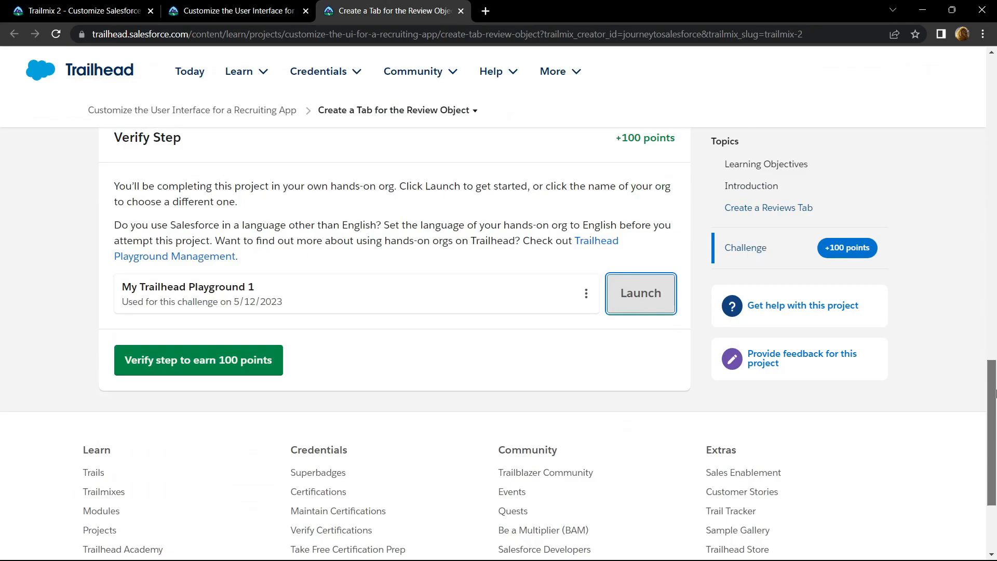
left_click(640, 293)
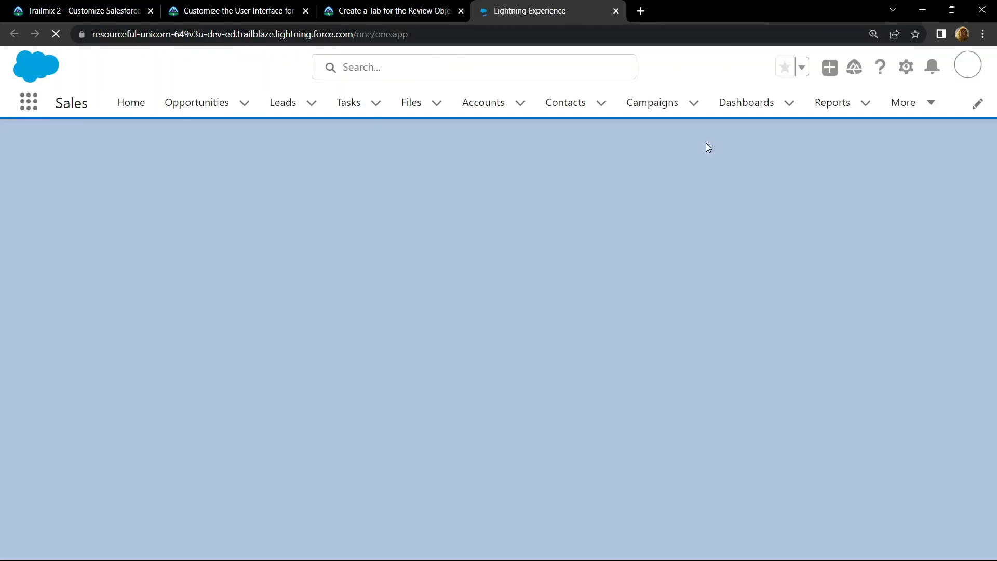
Reach Setup home from the gear menu and filter Quick Find by 'tab'.
left_click(896, 67)
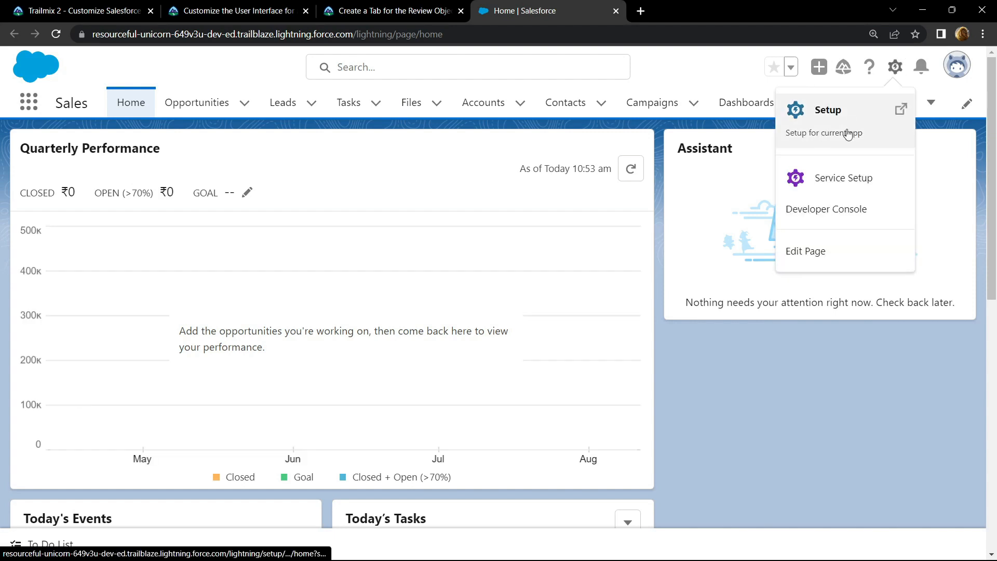
left_click(828, 109)
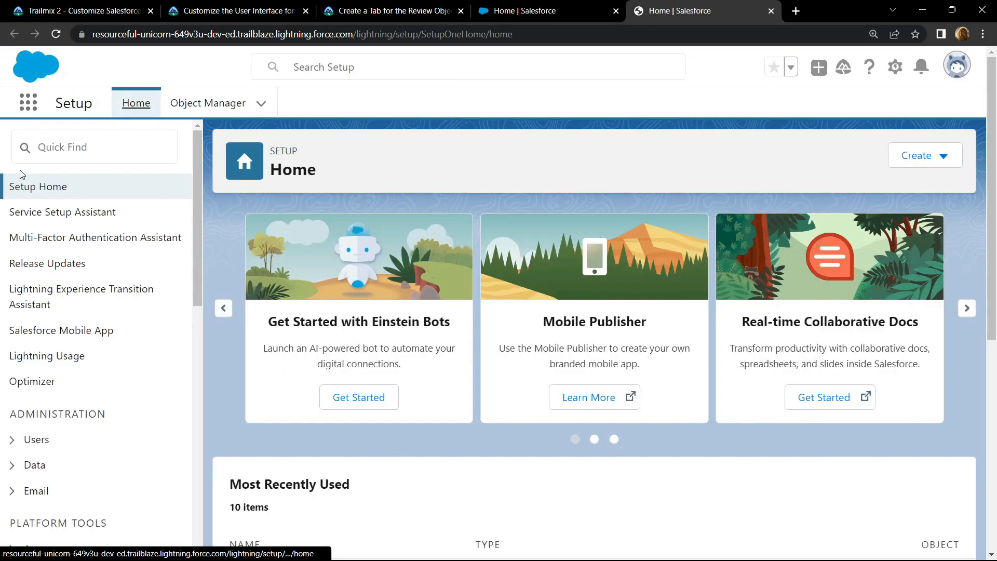
type("tab")
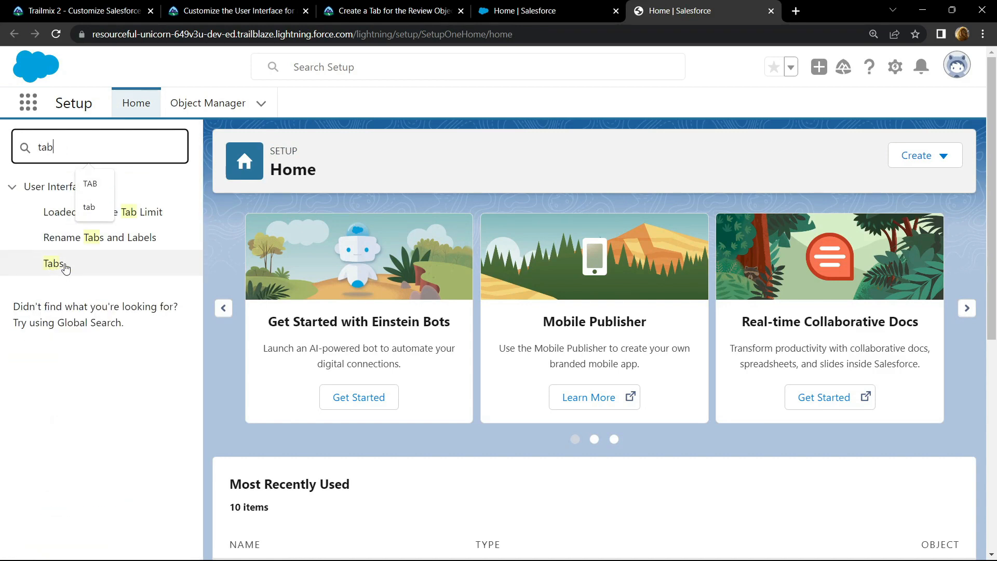
Start a new custom object tab from the Tabs page with Review as its object.
left_click(53, 263)
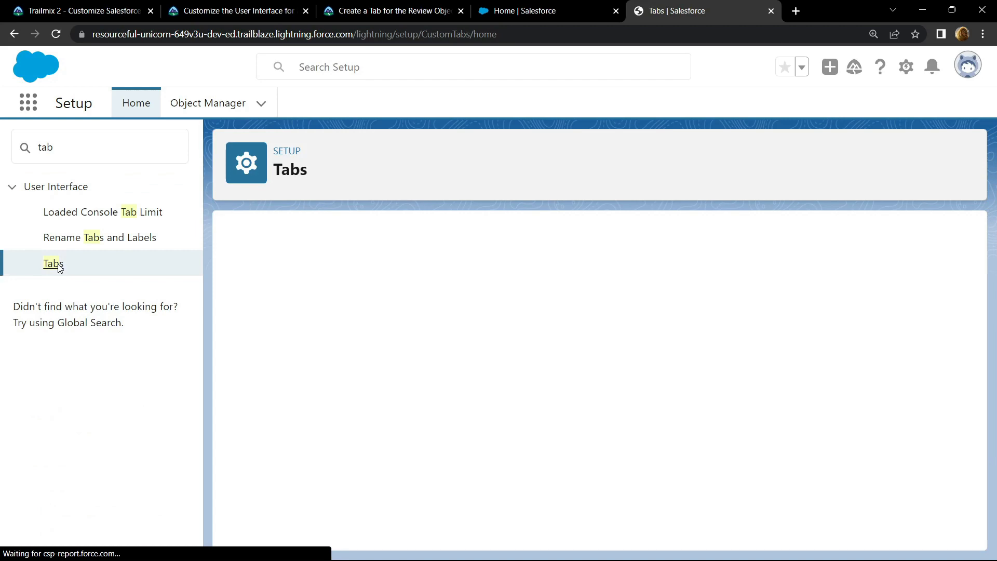
left_click(53, 263)
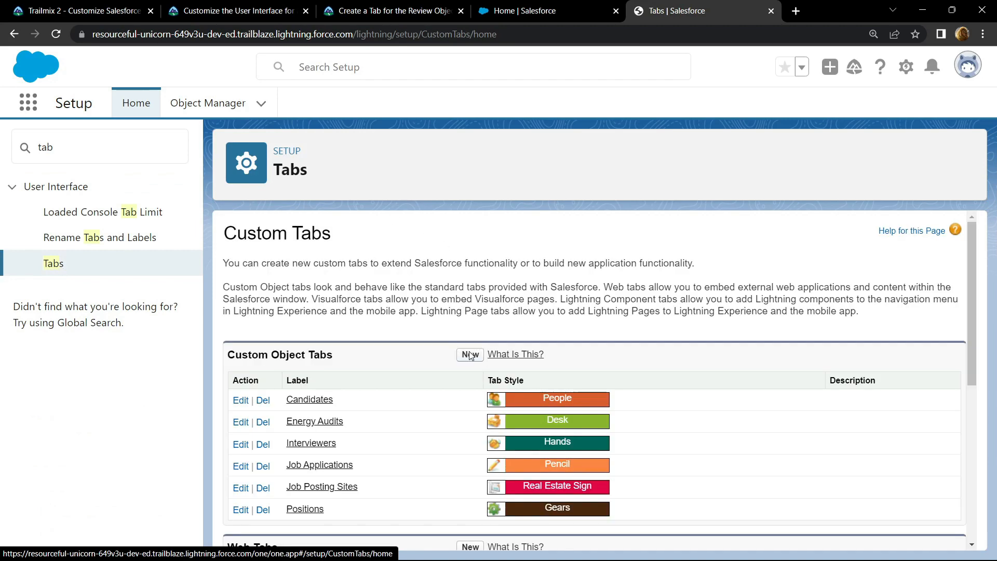
left_click(469, 354)
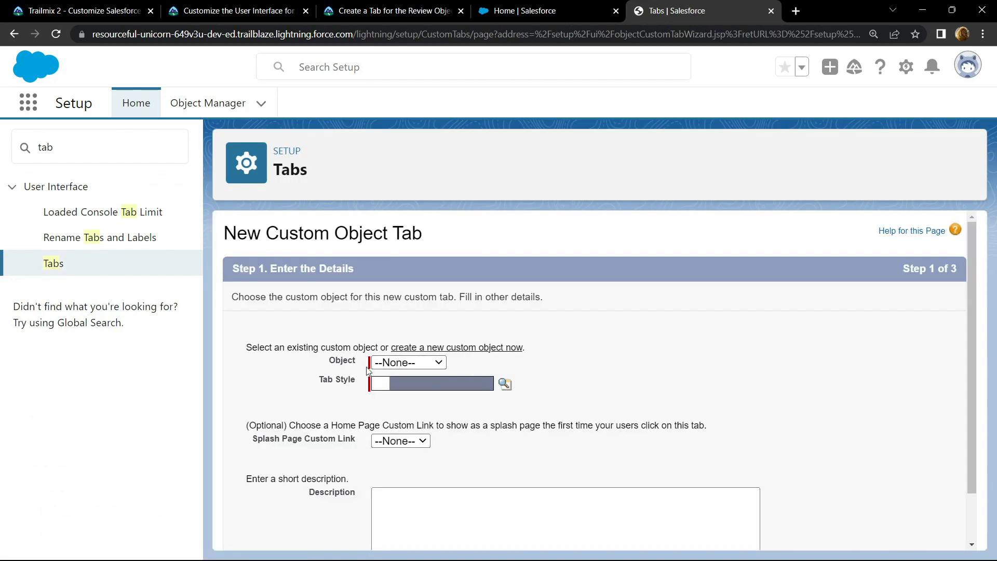
left_click(407, 362)
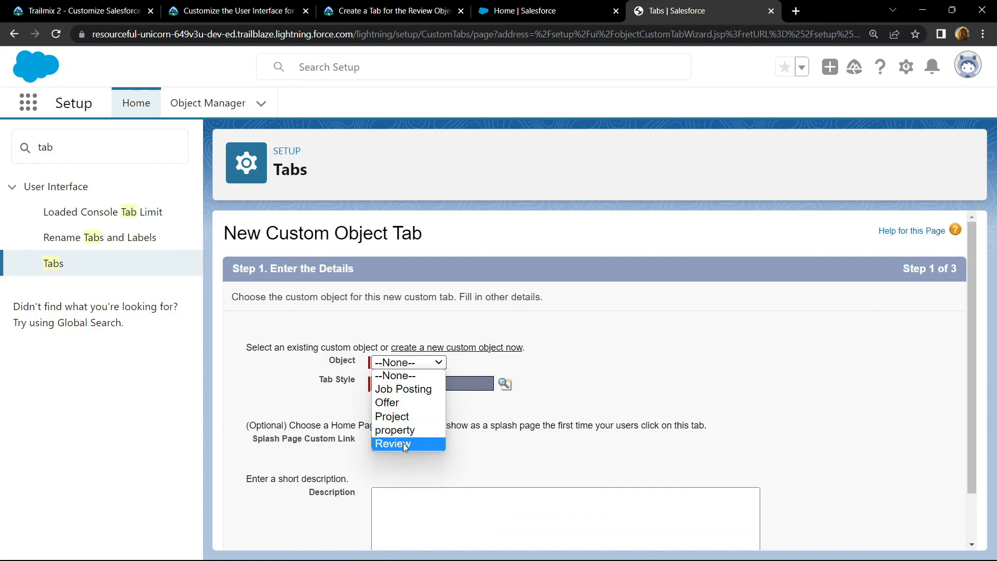
left_click(393, 443)
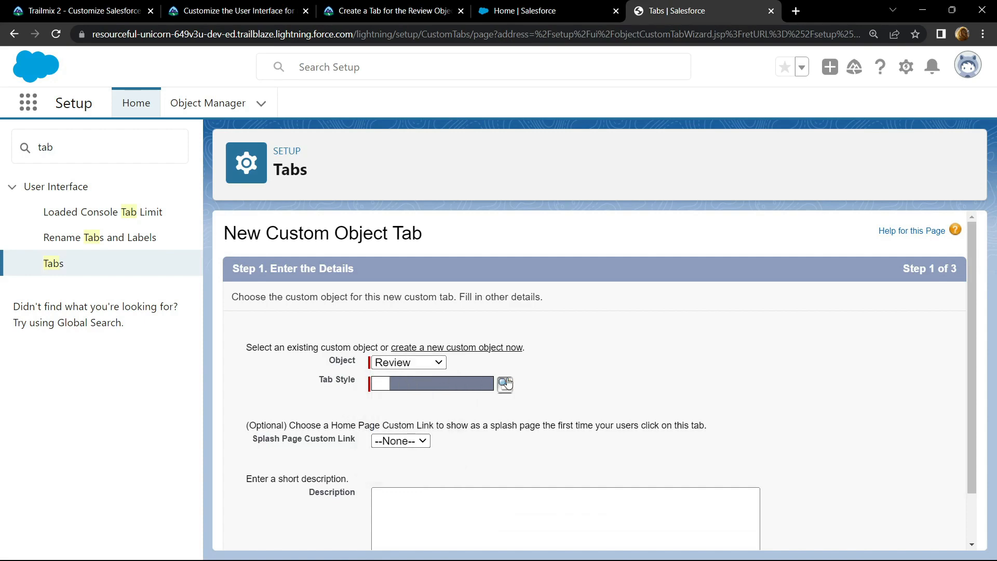
Choose Thermometer as the Review tab's style.
left_click(505, 384)
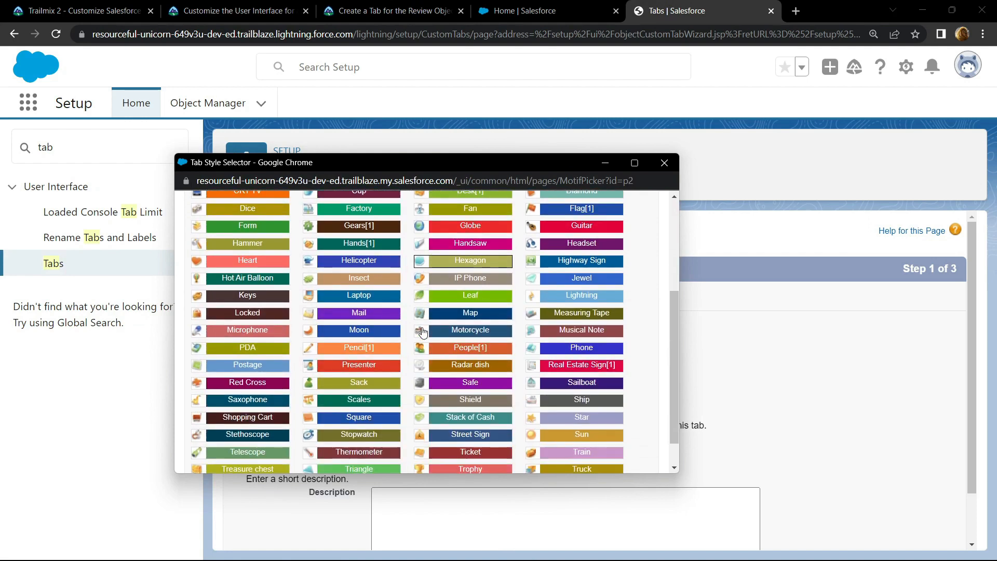
scroll("down", 3)
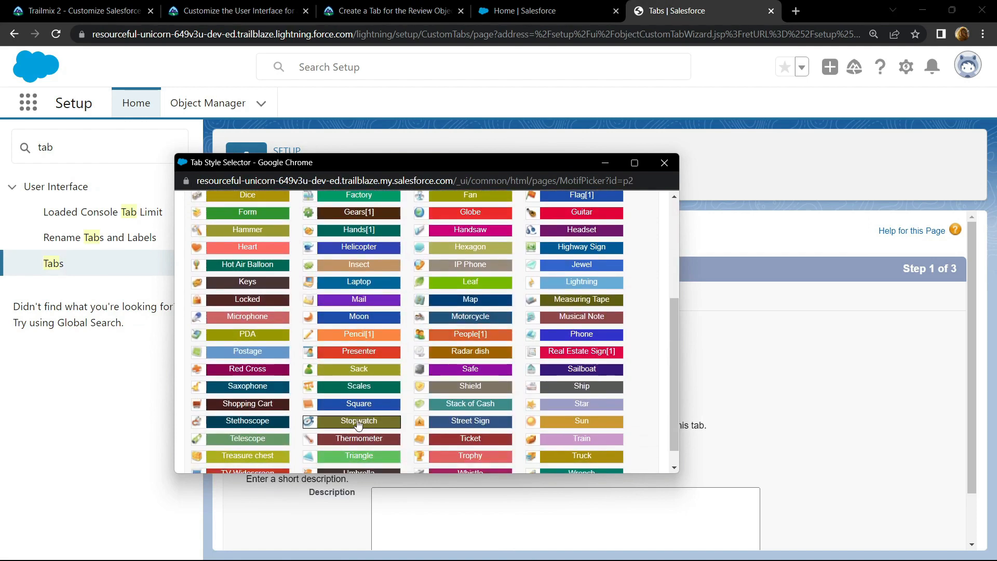
left_click(358, 439)
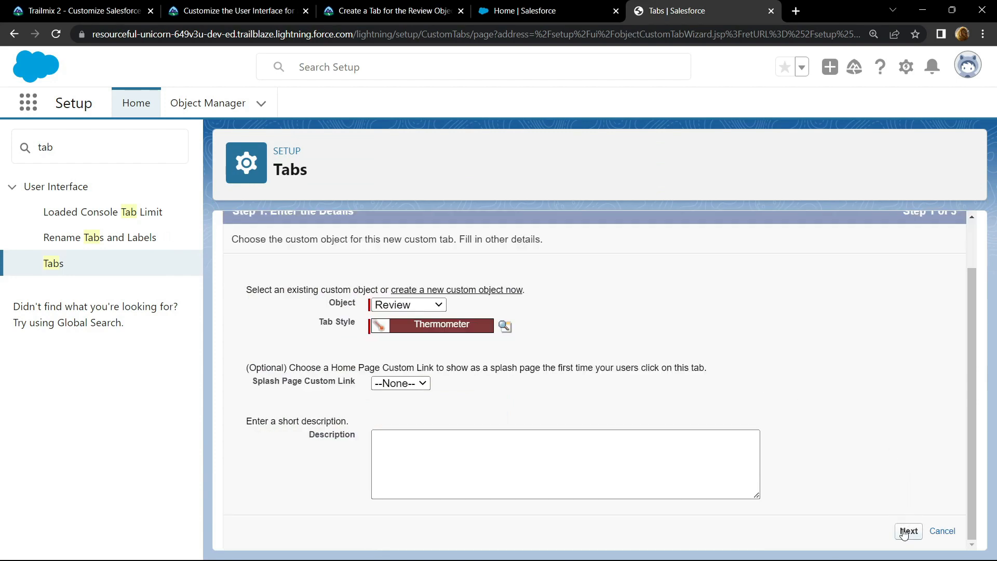
Accept default profile visibility and app assignments and save the new Reviews tab.
left_click(908, 531)
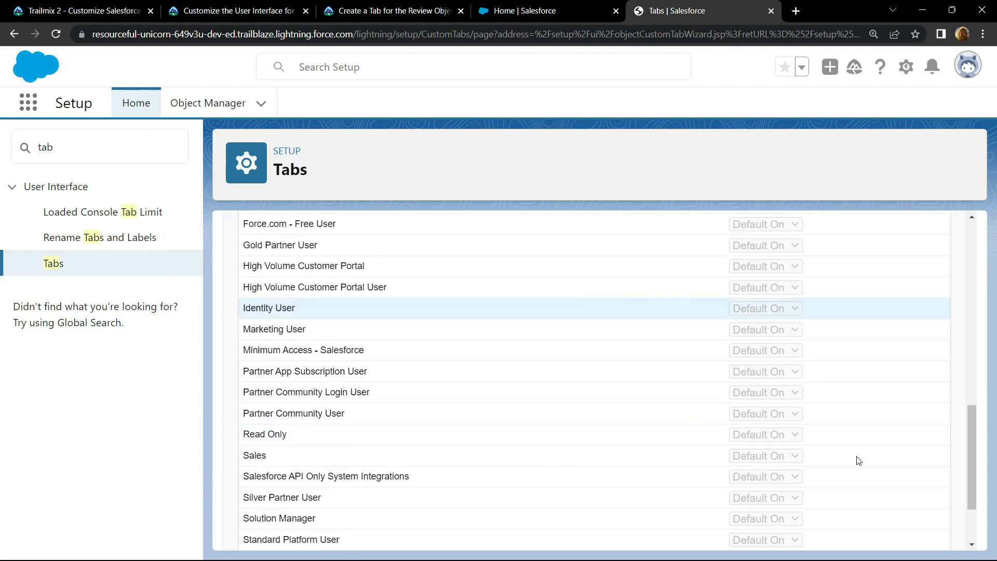
scroll("down", 3)
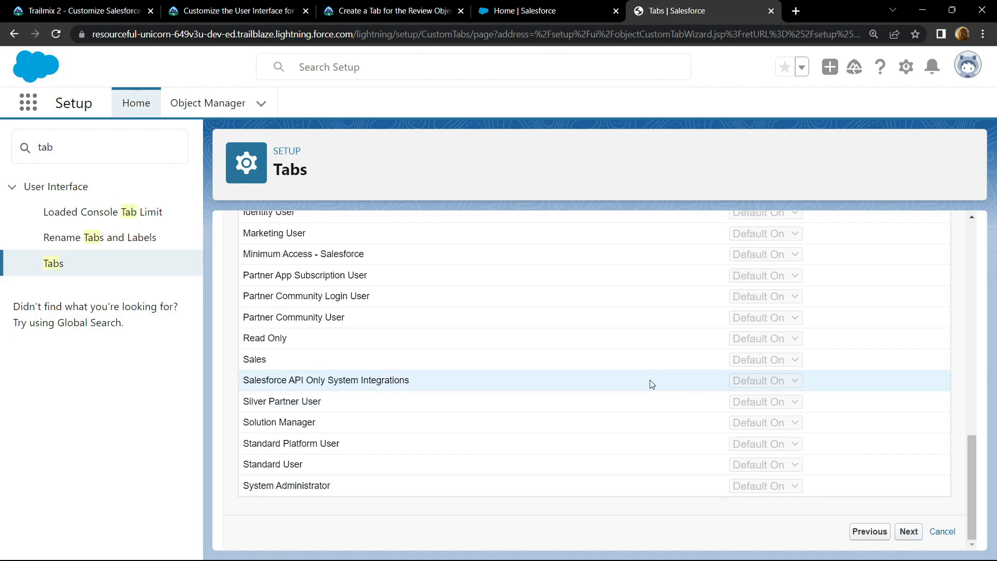
left_click(908, 531)
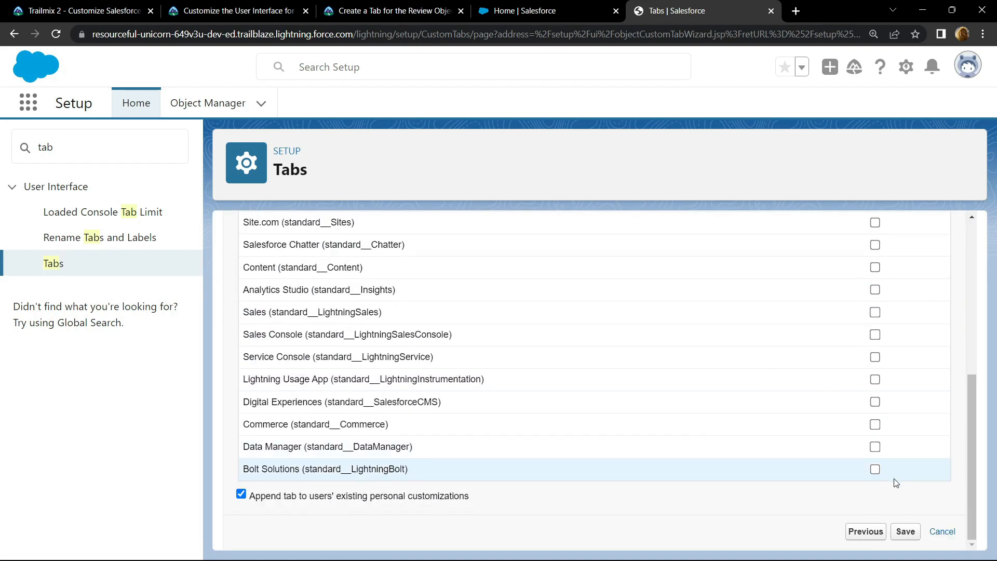
left_click(905, 531)
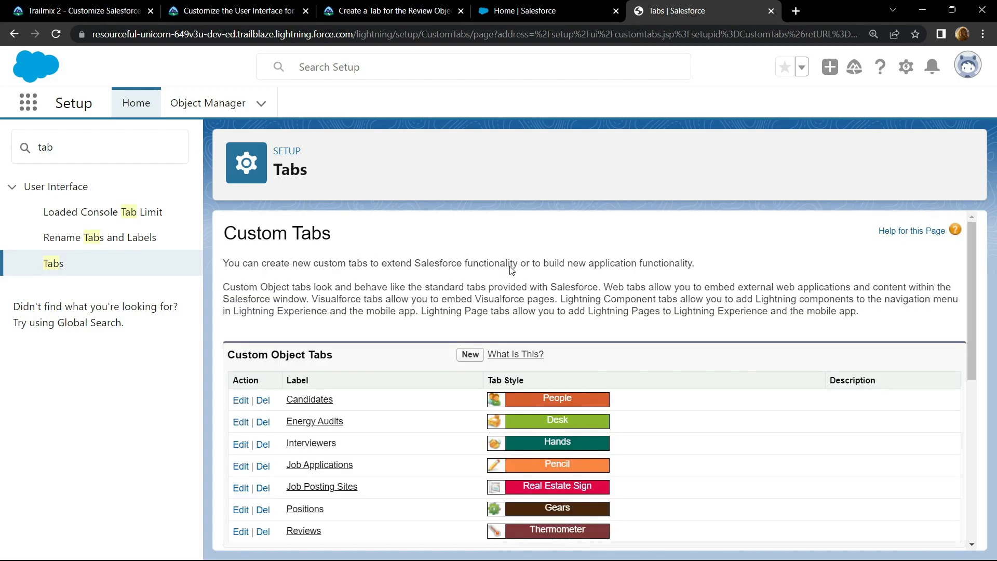
Find App Manager via Quick Find 'app mana' and scroll to the Recruiting app.
type("a")
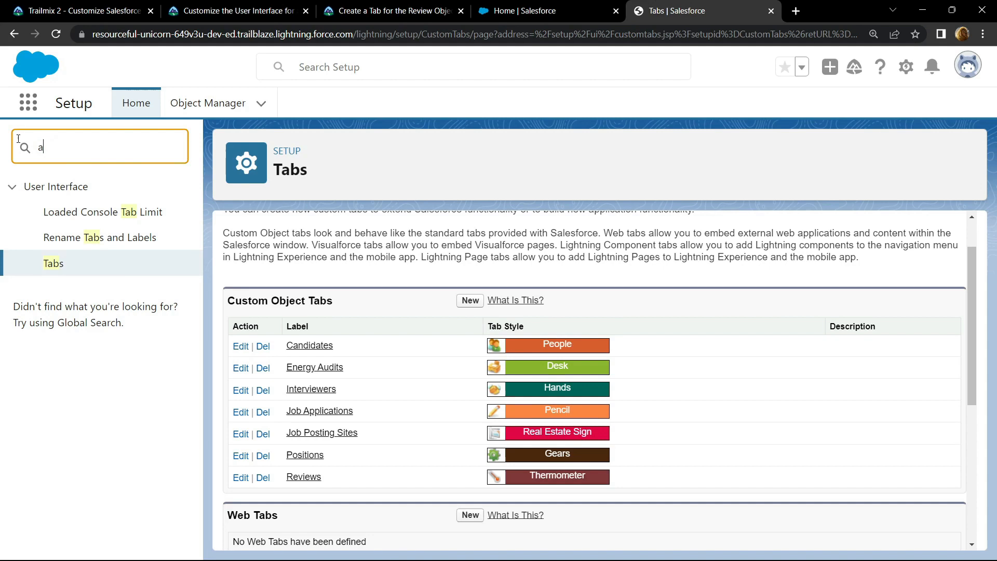
type("app manager")
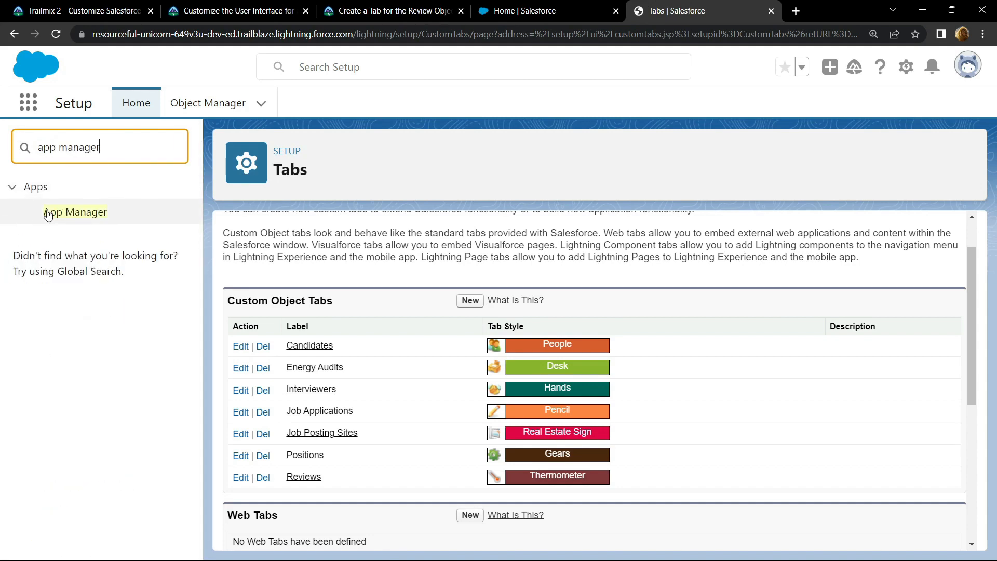
left_click(75, 211)
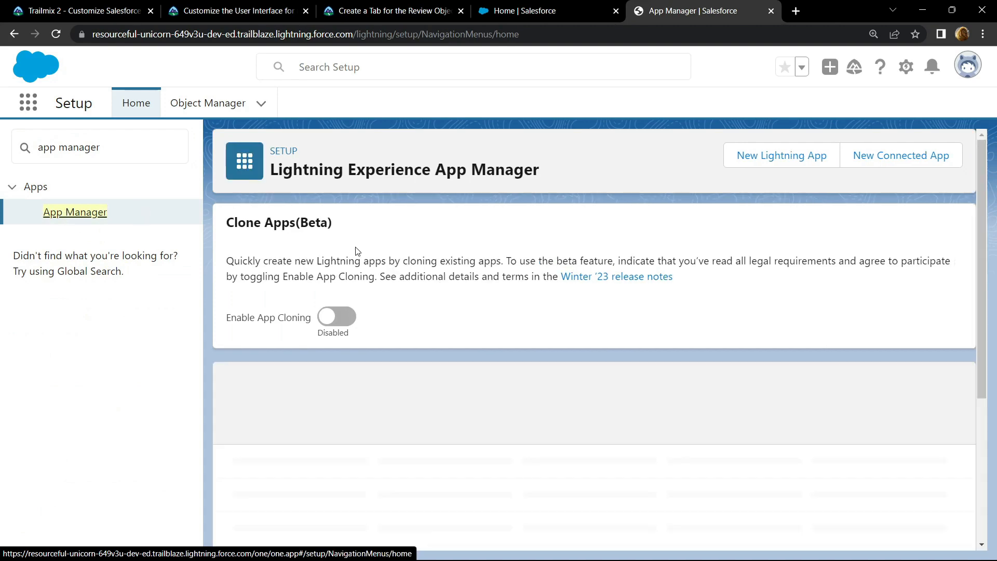
scroll("down", 3)
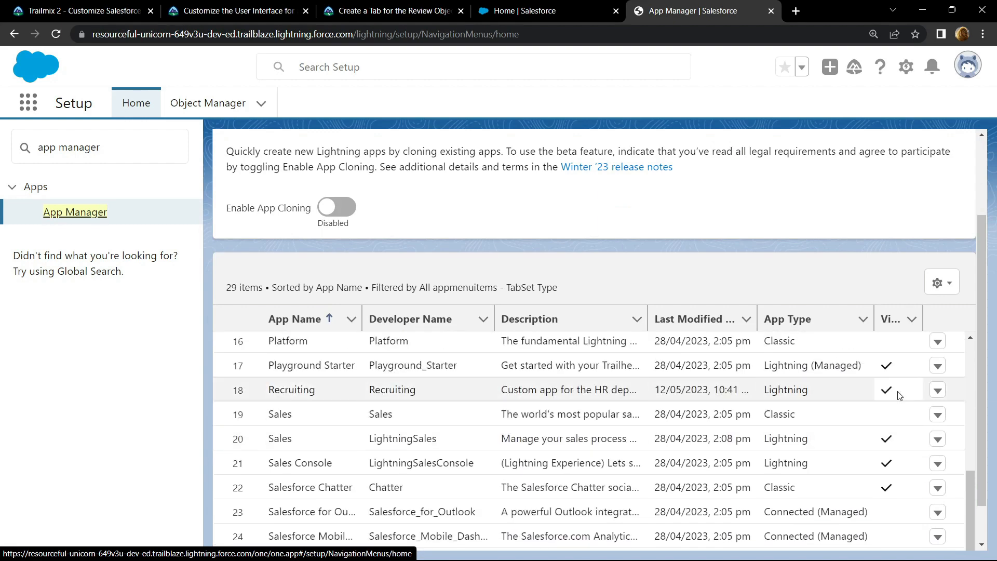
Edit the Recruiting app and show its Navigation Items settings.
left_click(937, 390)
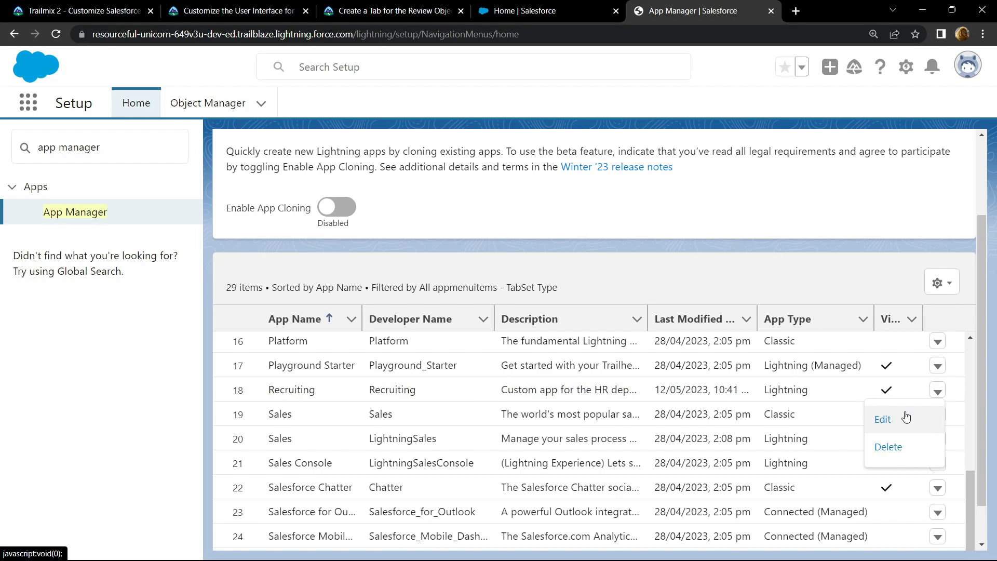
left_click(883, 418)
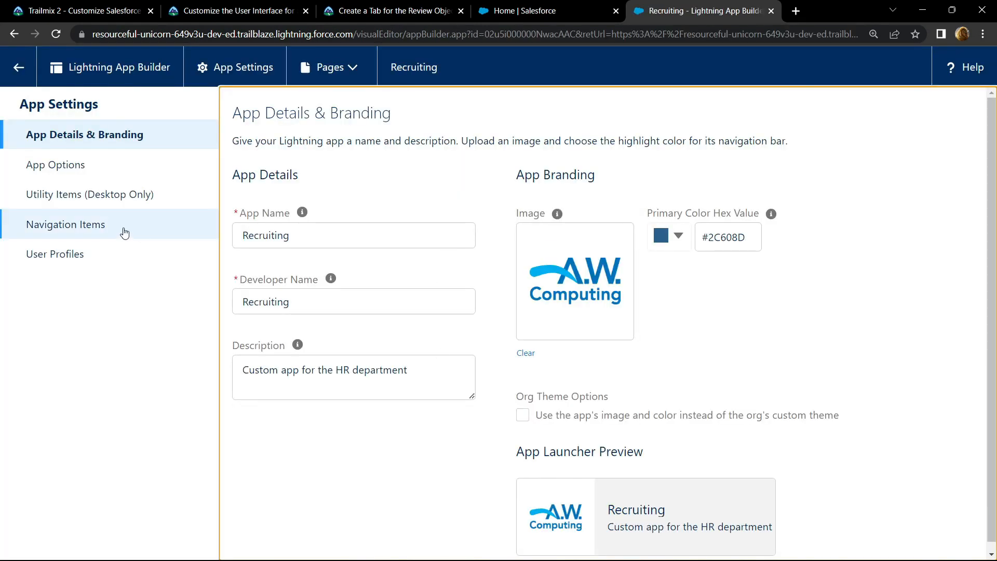
left_click(65, 224)
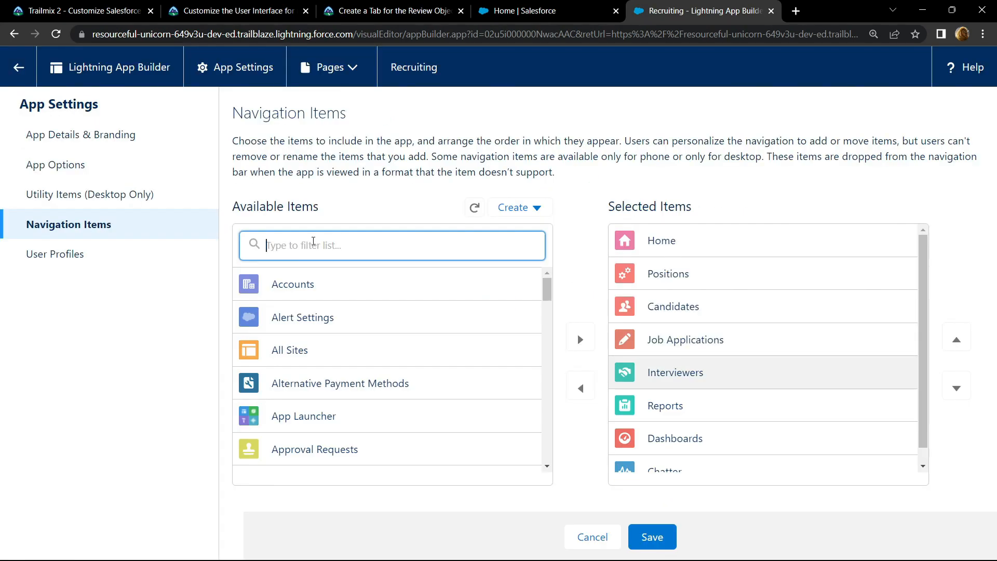
Filter Available Items for 'job' and 're' and add Job Posting Sites and Reviews to Selected Items.
type("job")
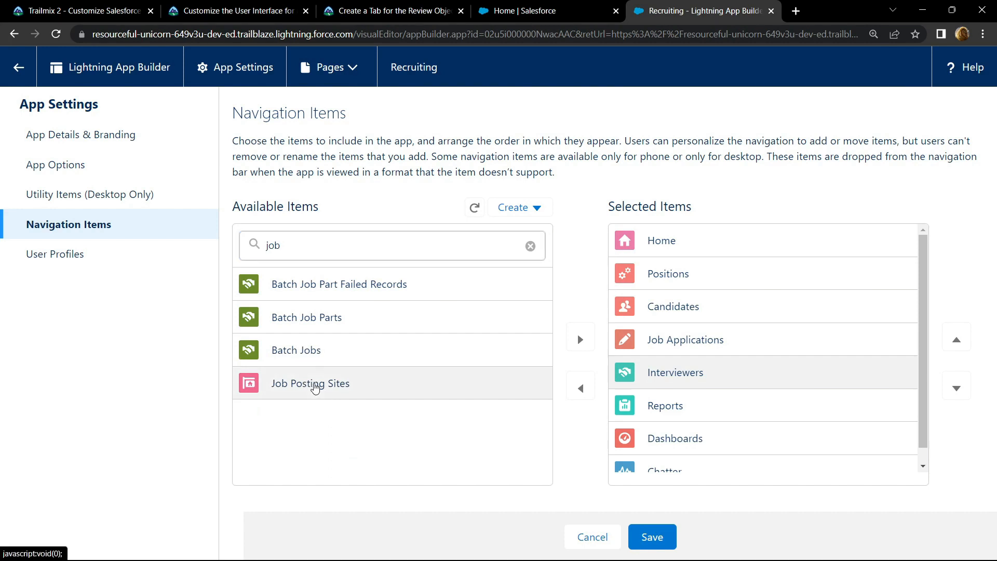
mouse_move(430, 390)
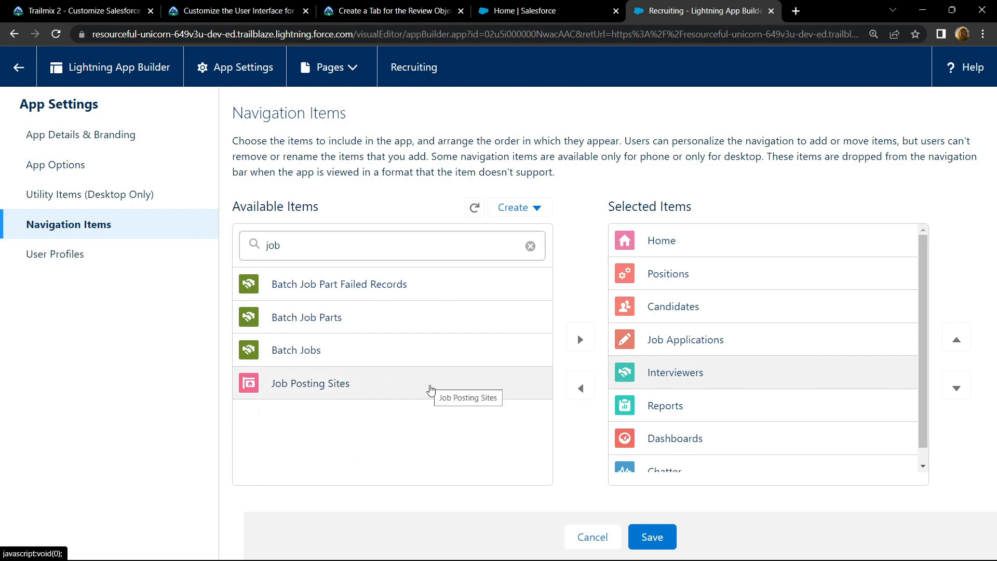
mouse_move(580, 339)
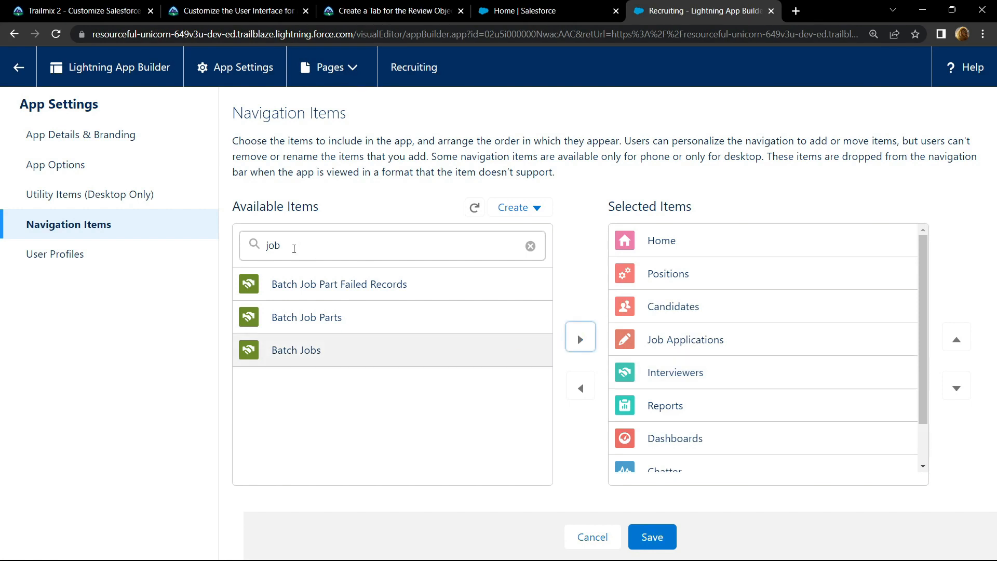
type("reviews")
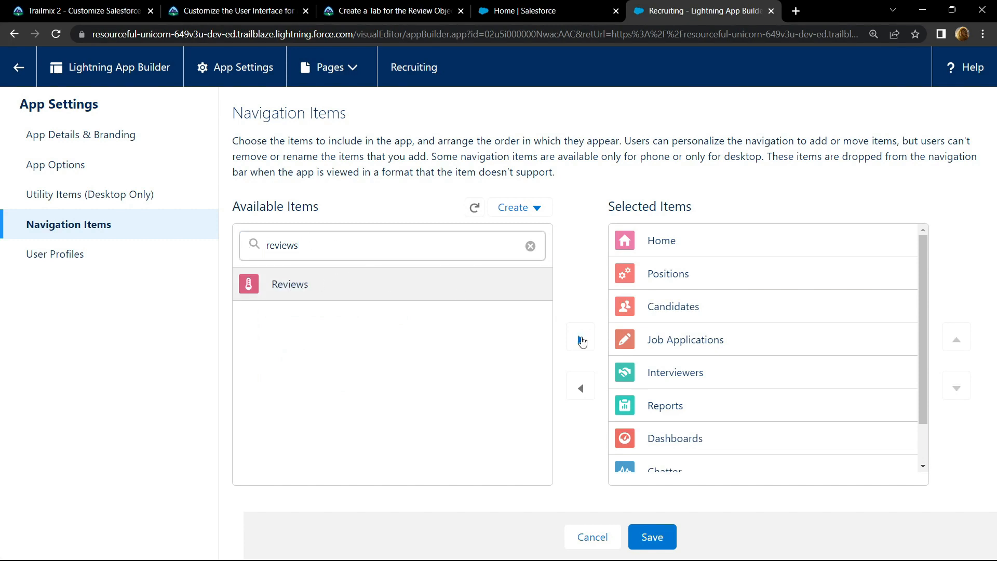
left_click(580, 337)
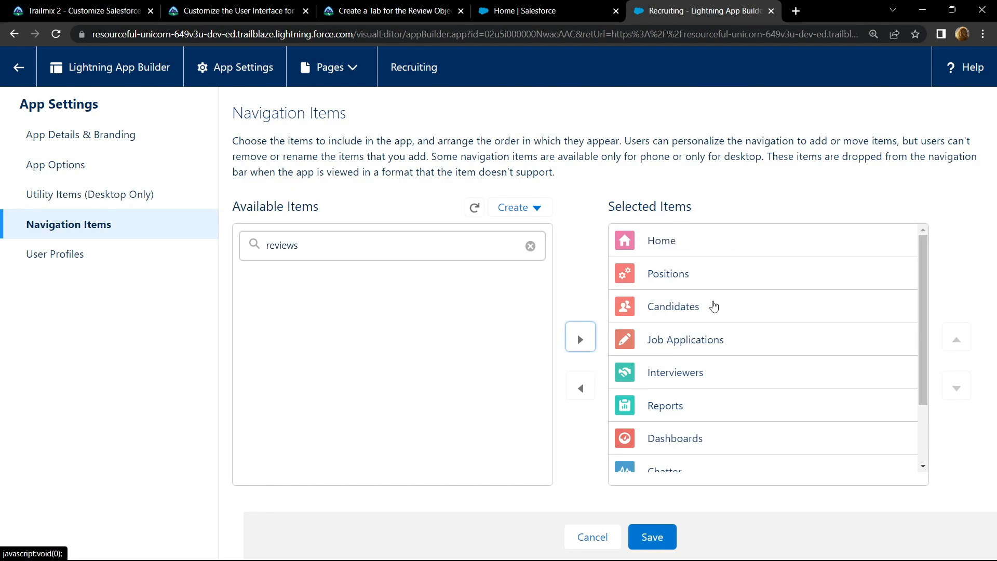
mouse_move(683, 305)
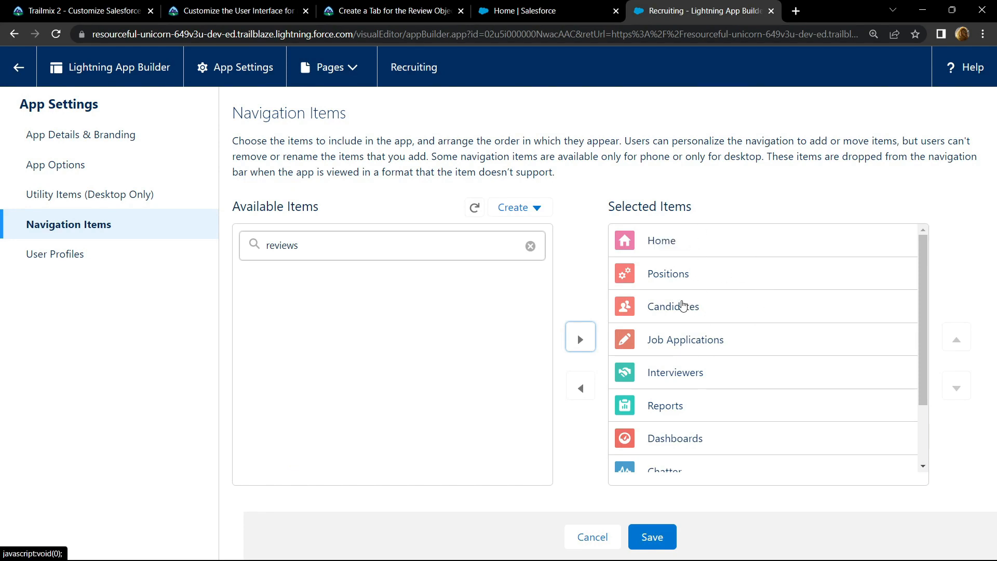
Check the required tab order in the Trailhead instructions and locate Reviews in the selected list.
left_click(390, 10)
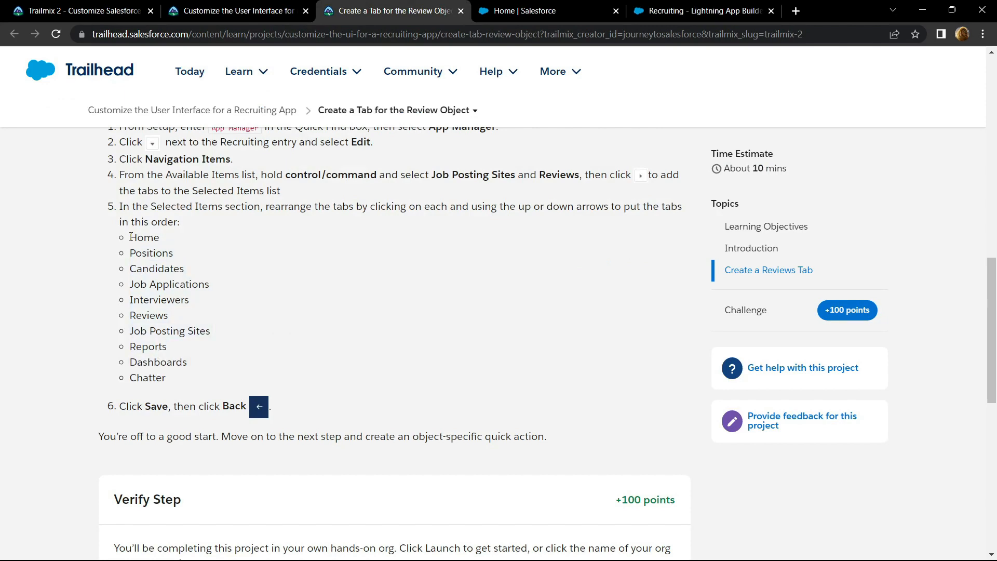
left_click_drag(131, 237, 181, 253)
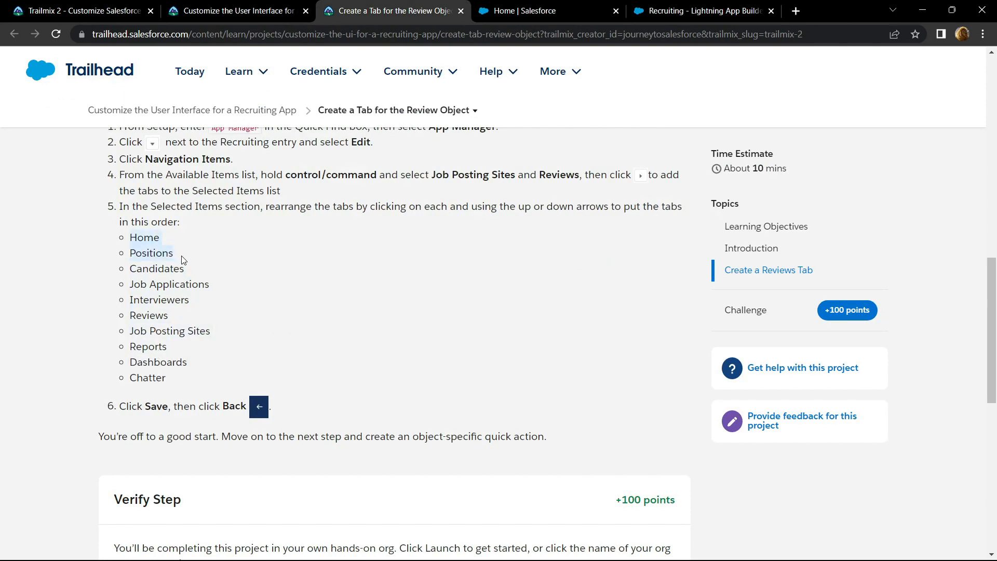
left_click(699, 10)
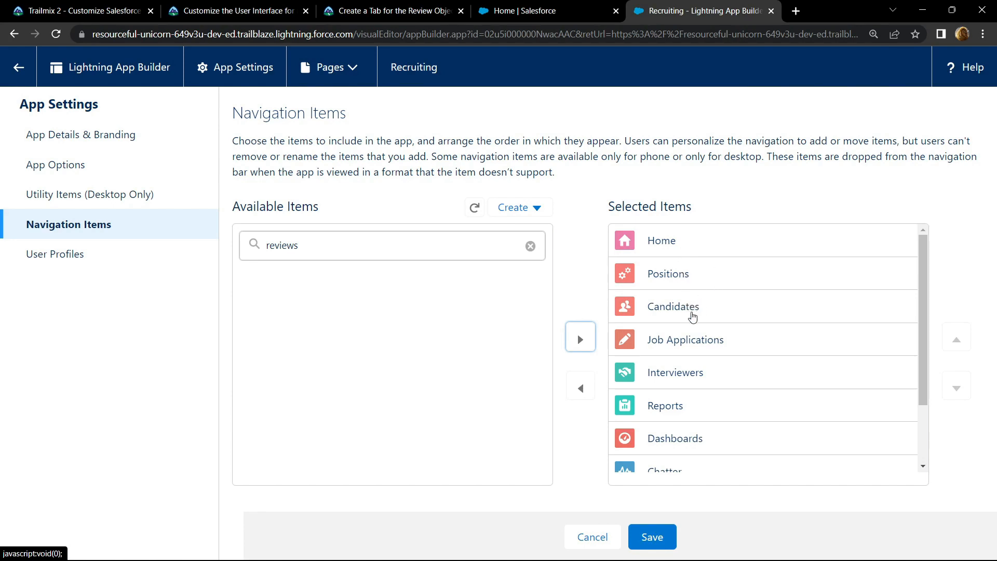
left_click(387, 10)
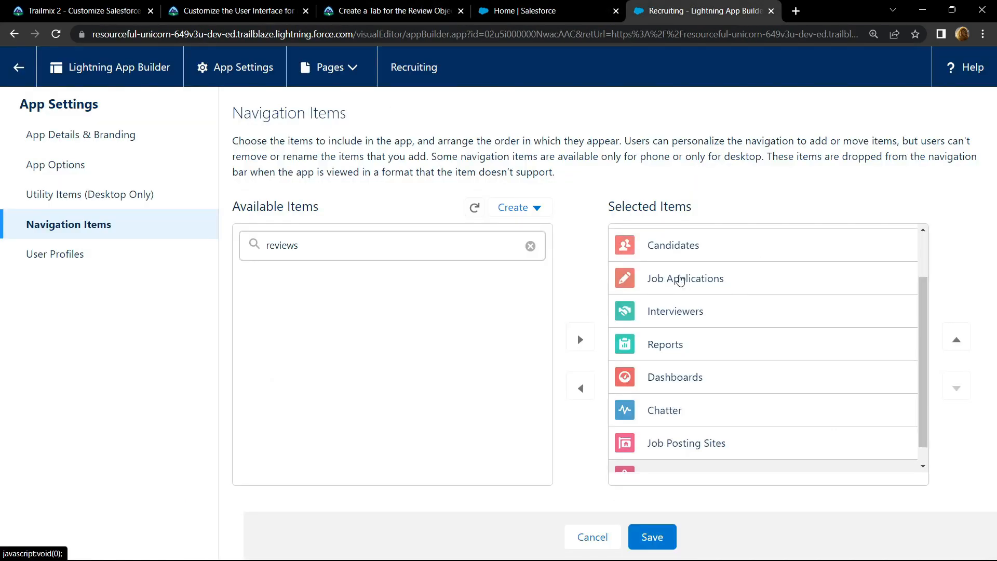
mouse_move(679, 331)
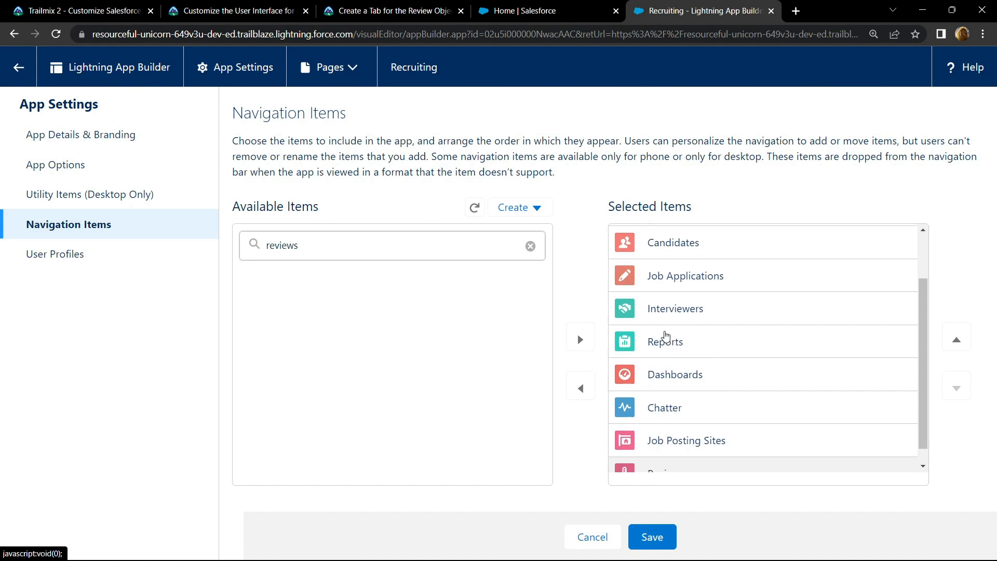
scroll("down", 3)
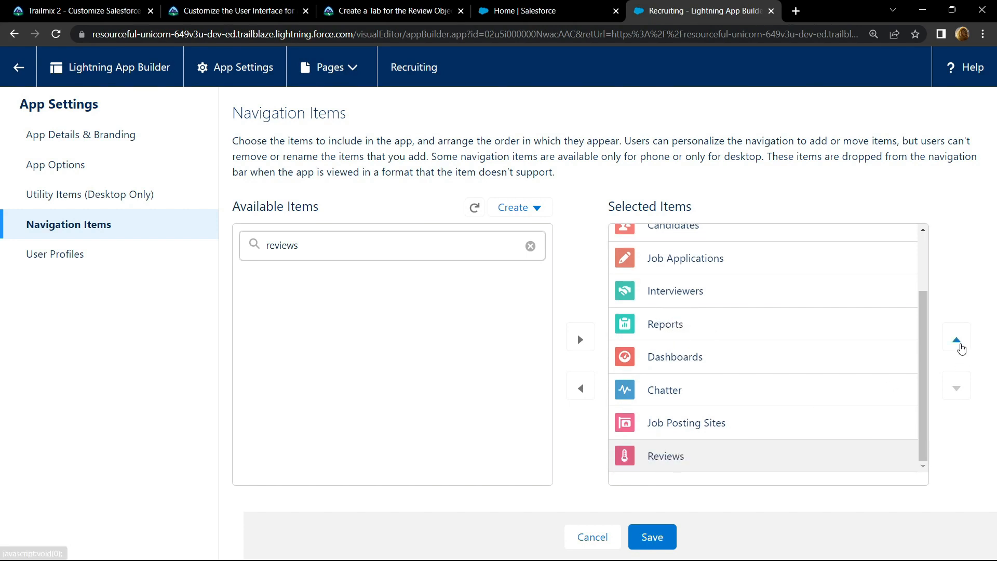
Move Reviews up to follow Interviewers, then Job Posting Sites up right after it.
left_click(956, 337)
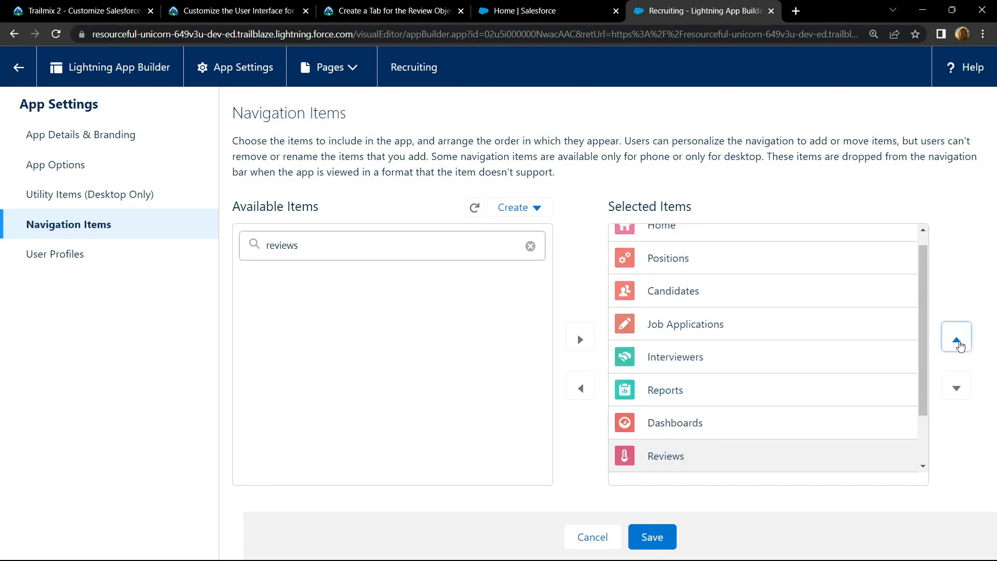
left_click(957, 337)
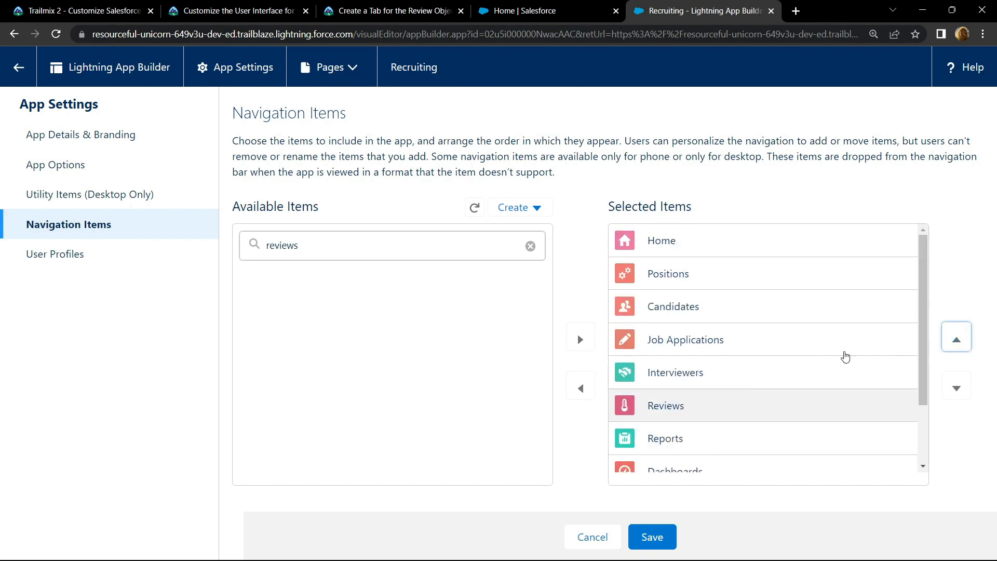
scroll("down", 3)
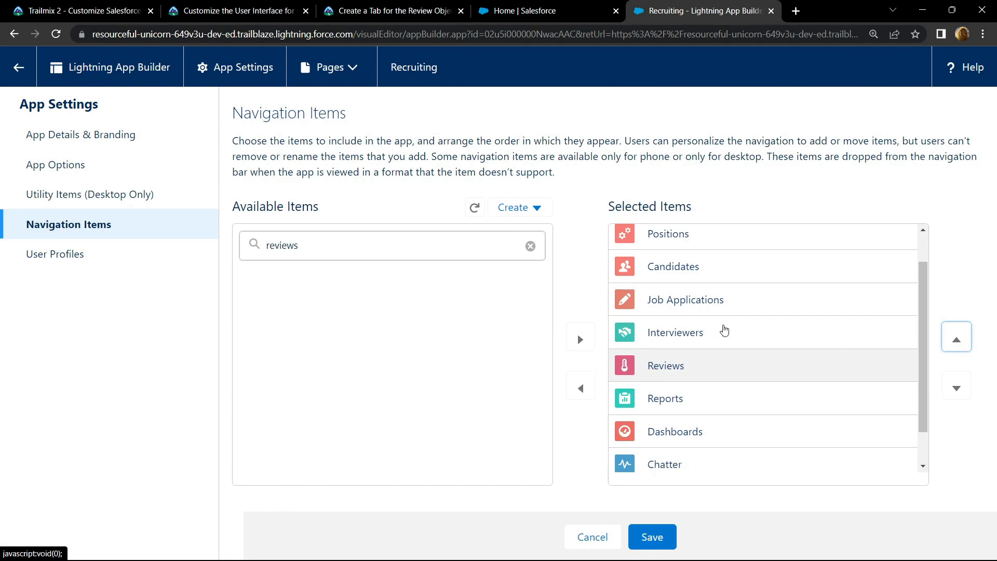
scroll("down", 3)
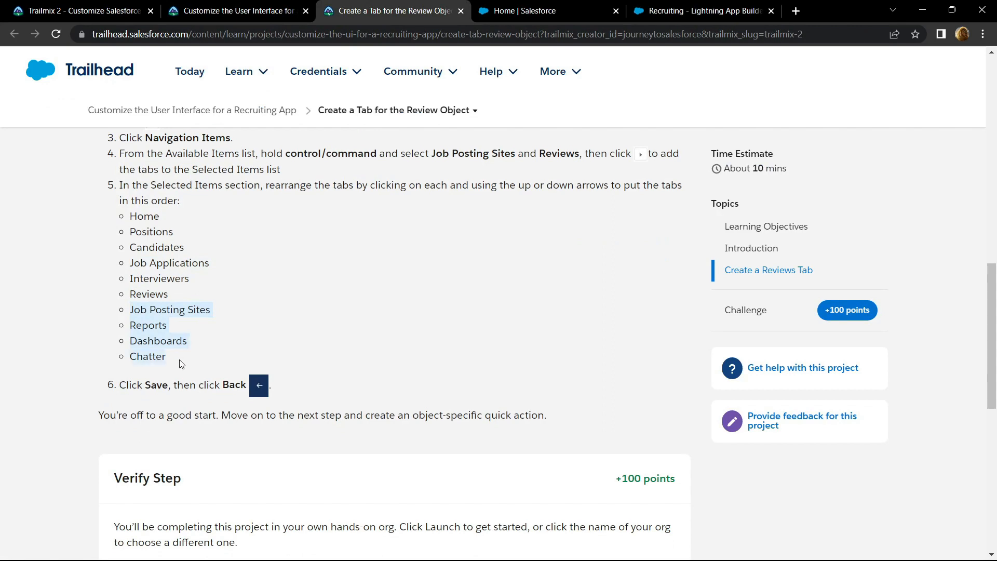
left_click(700, 10)
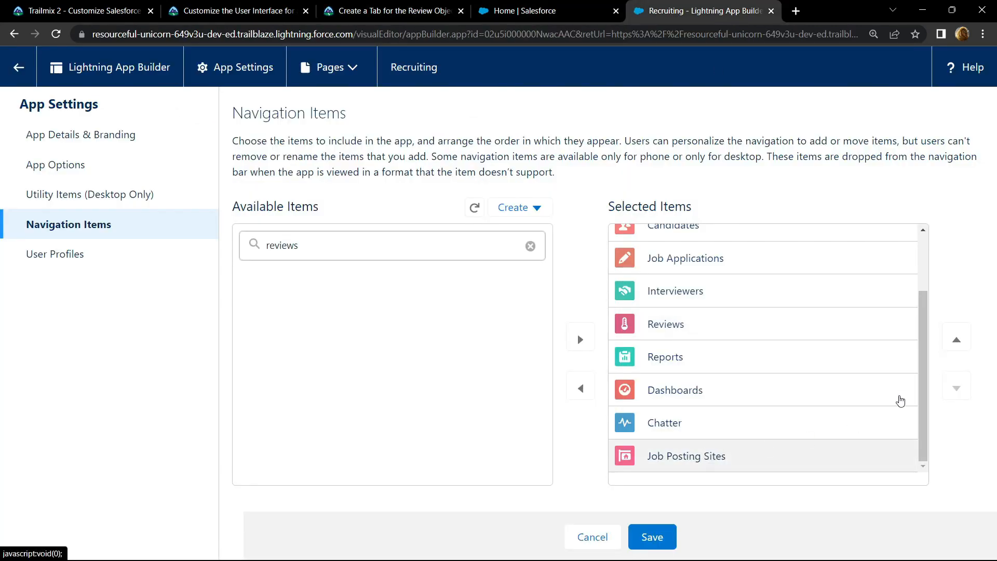
left_click(956, 338)
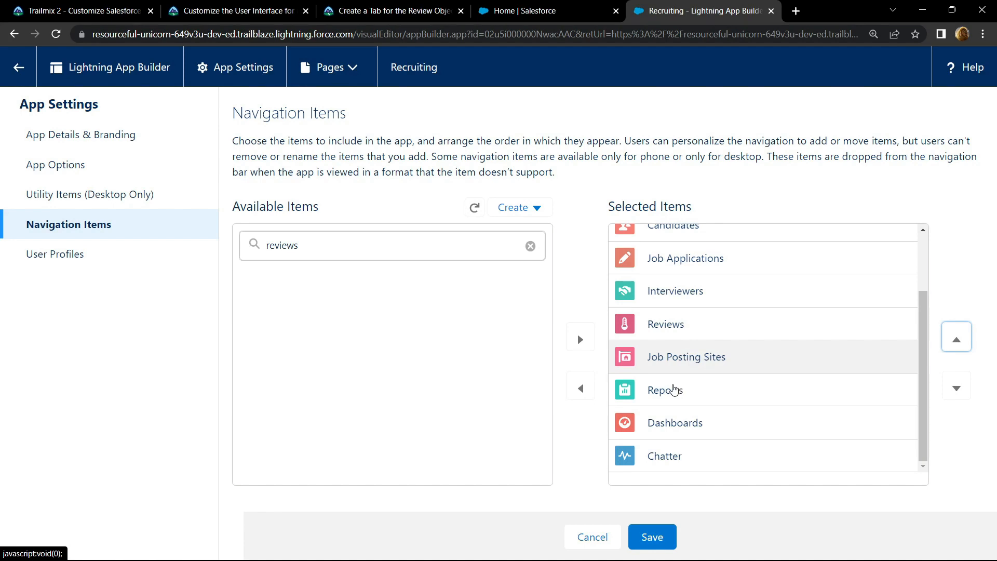
mouse_move(686, 373)
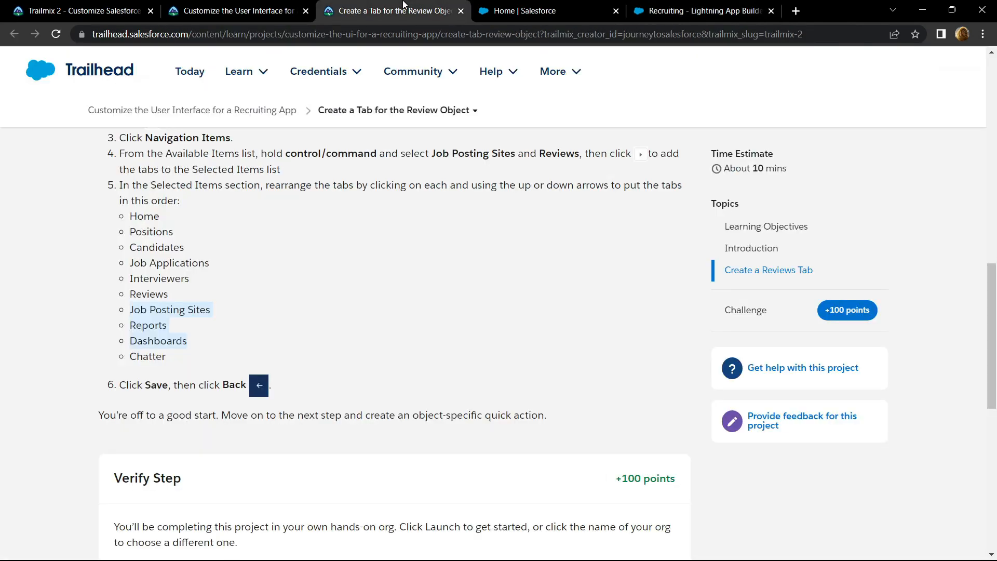
Verify the step to earn +100 points and reach Assessment Complete.
scroll("down", 3)
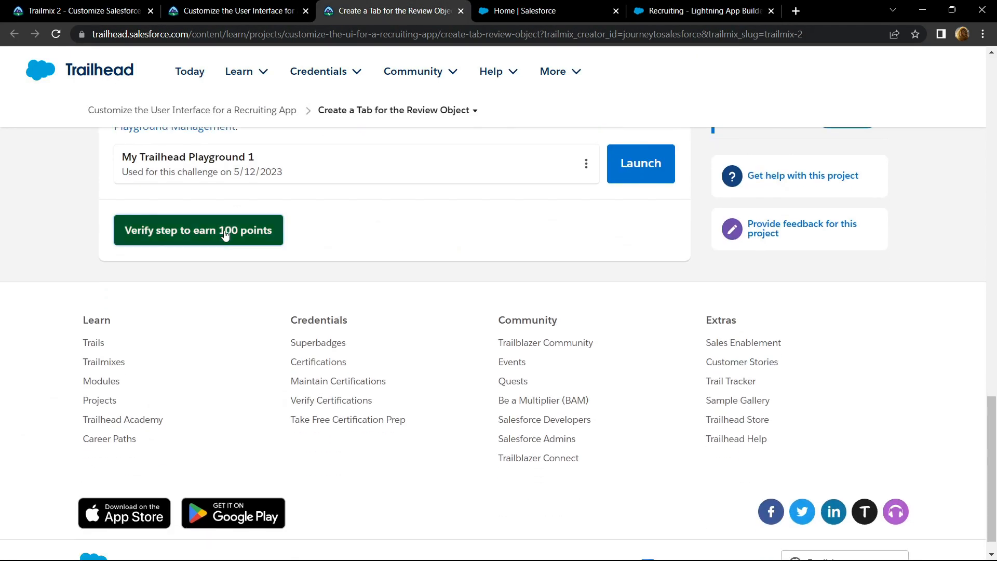
left_click(198, 230)
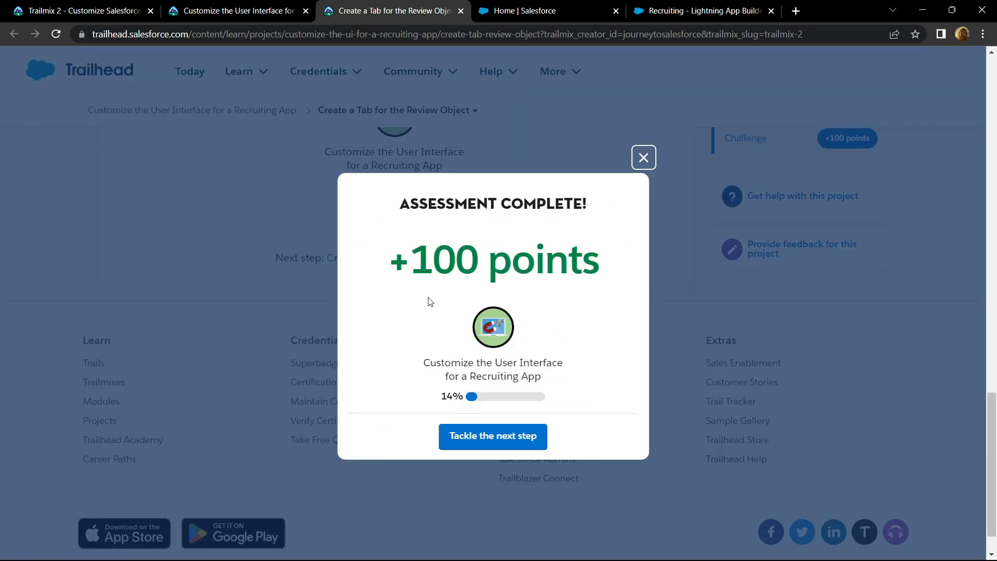